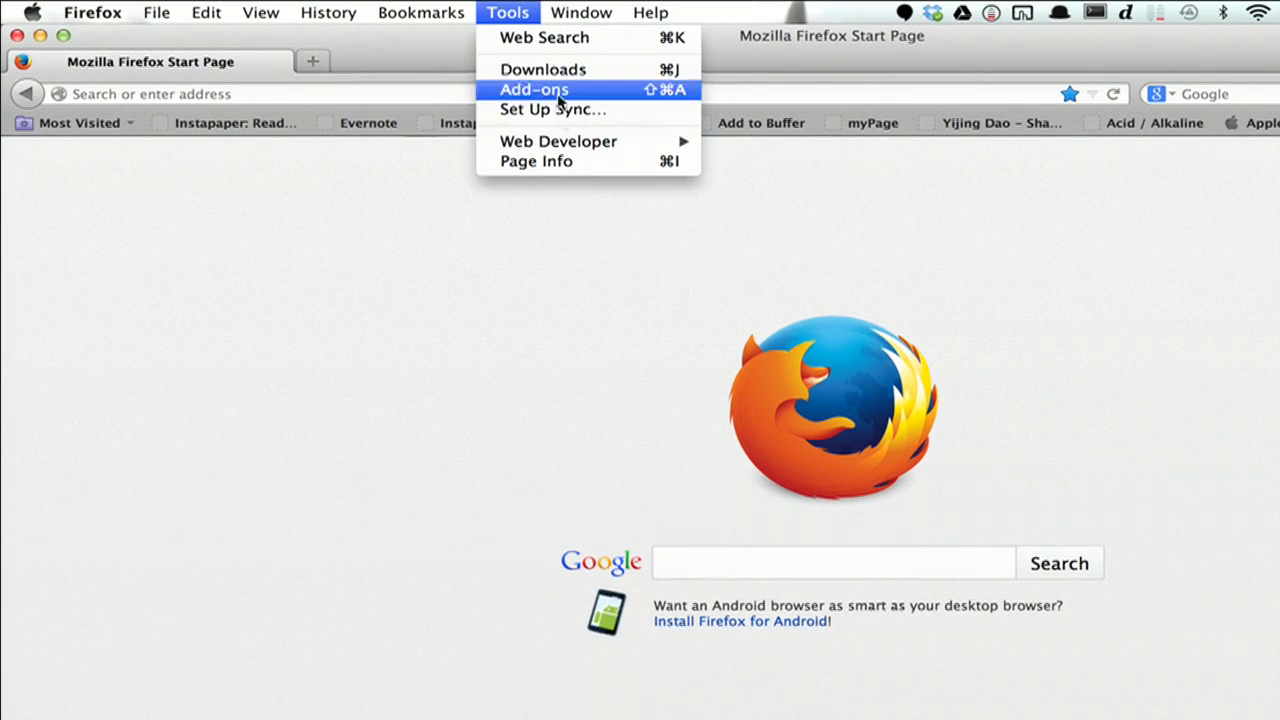
Step: Start Firefox Sync setup and choose to create a new account
{"action": "left_click", "coordinate": [552, 109]}
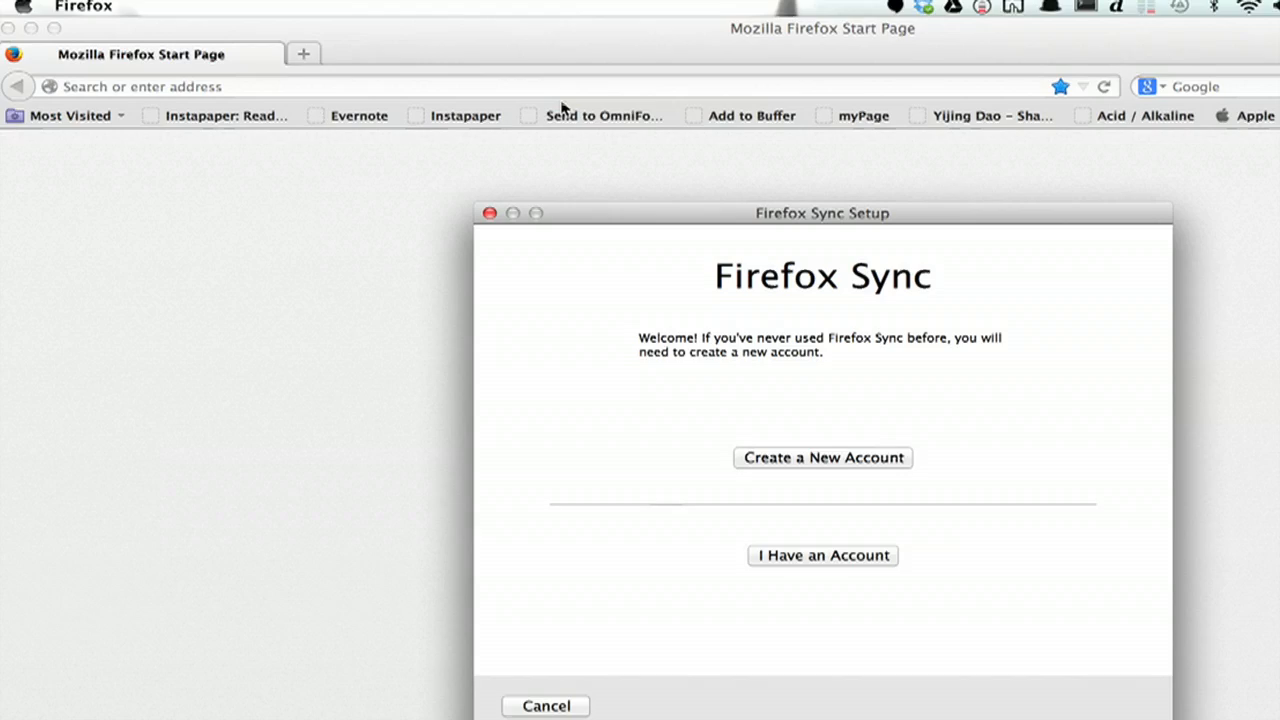
{"action": "left_click", "coordinate": [822, 457]}
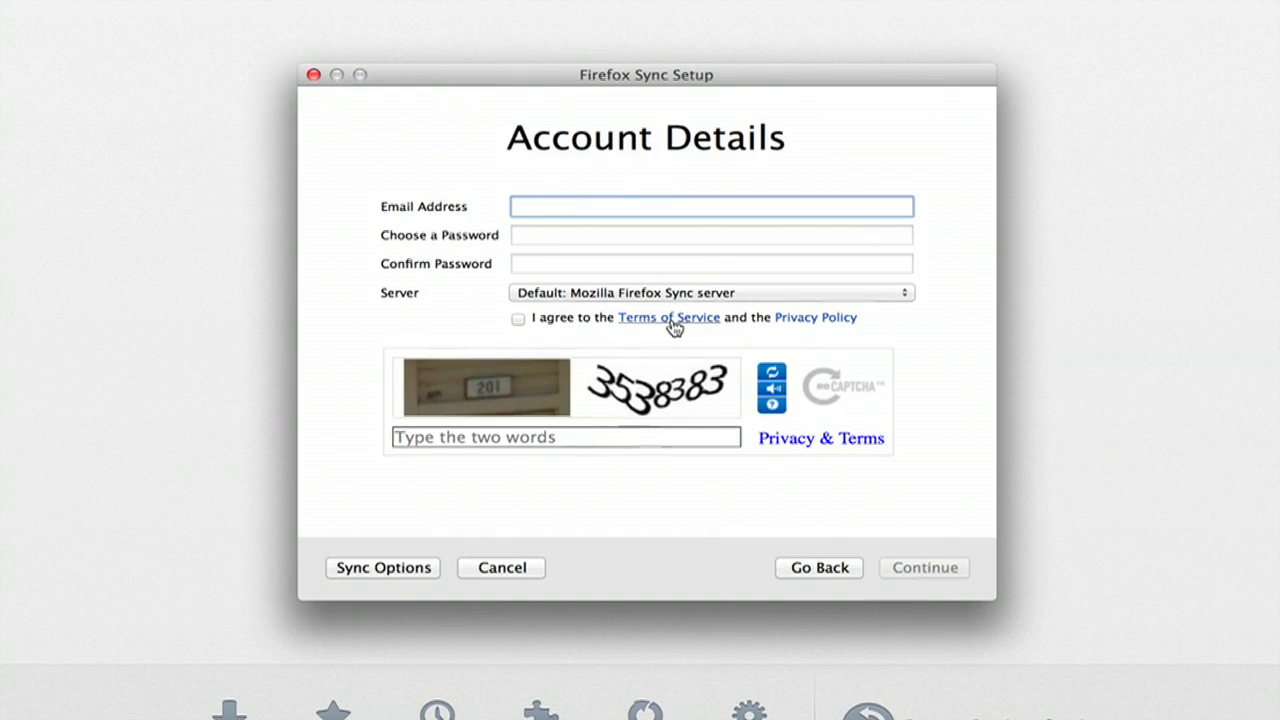
{"action": "mouse_move", "coordinate": [798, 414]}
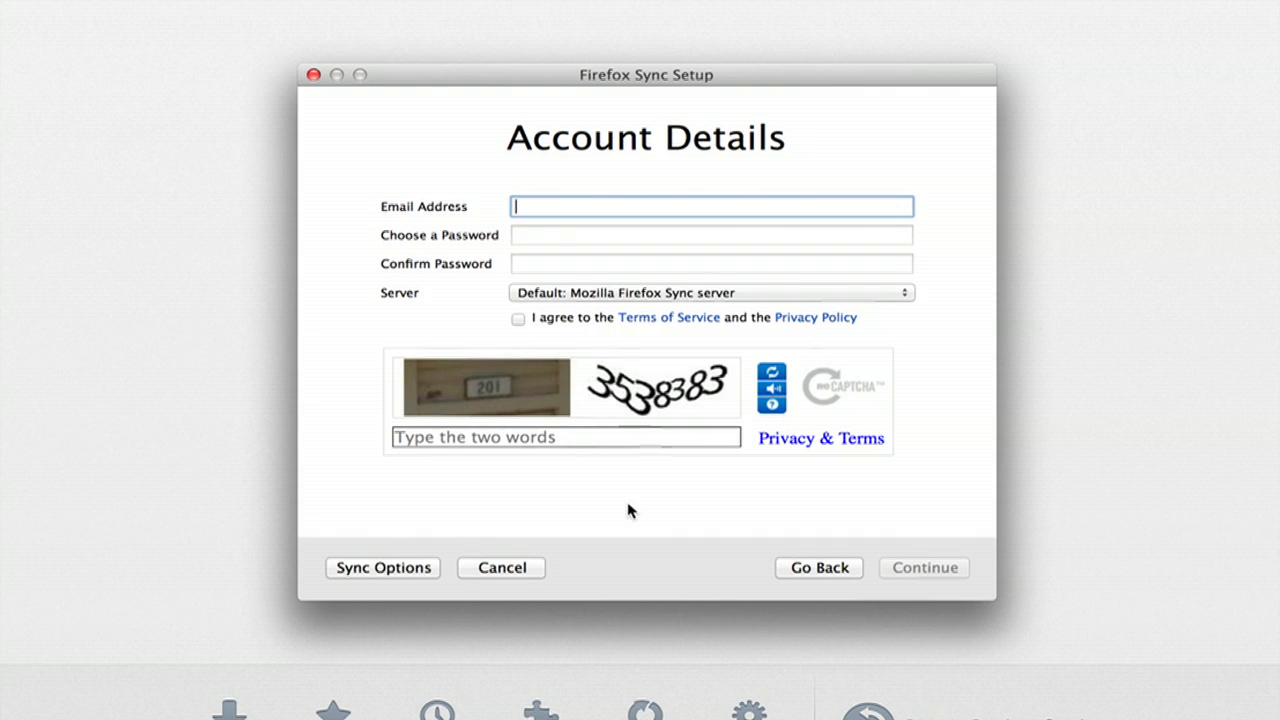
Step: Cancel the new-account form and reopen Set Up Sync from the Tools menu
{"action": "left_click", "coordinate": [501, 567]}
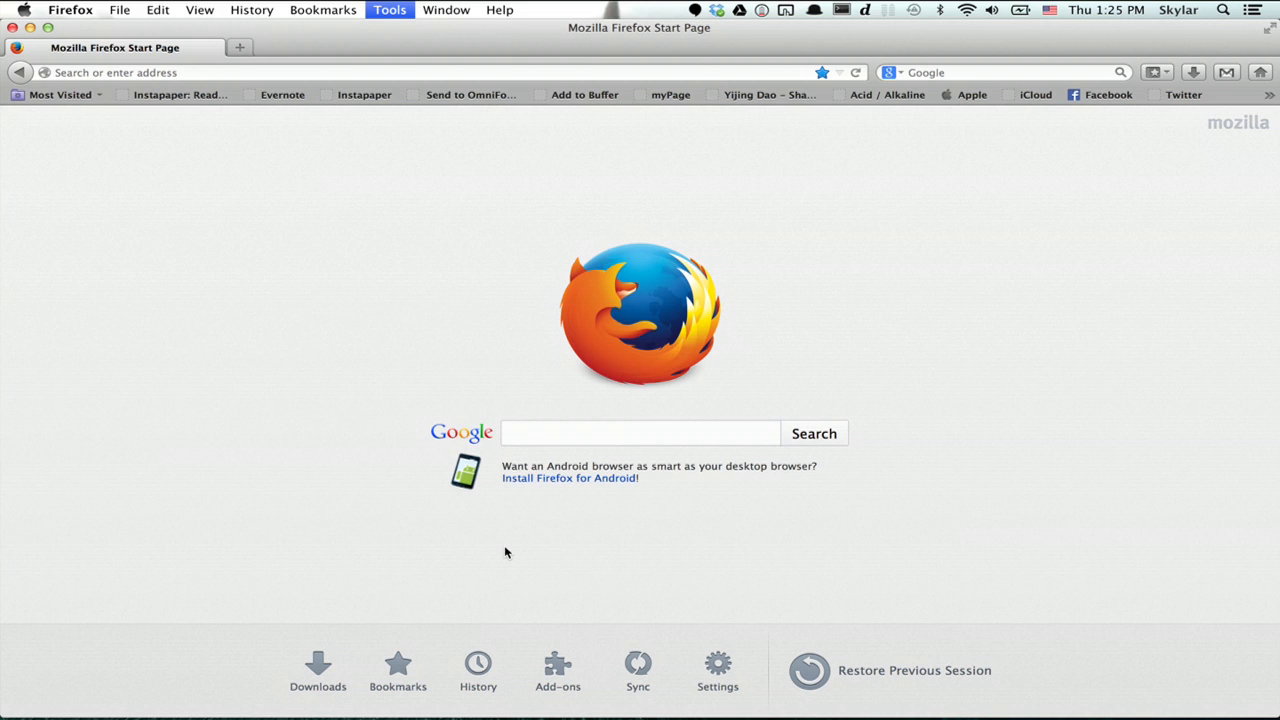
{"action": "left_click", "coordinate": [389, 9]}
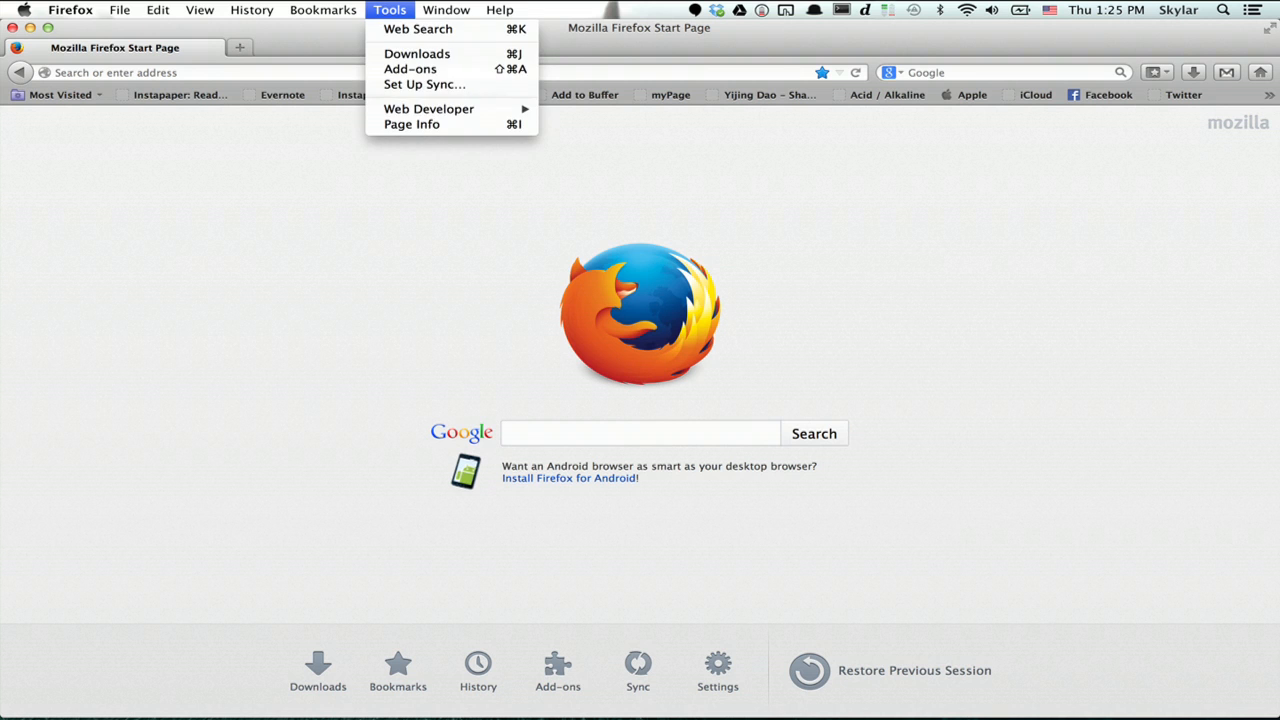
{"action": "left_click", "coordinate": [424, 84]}
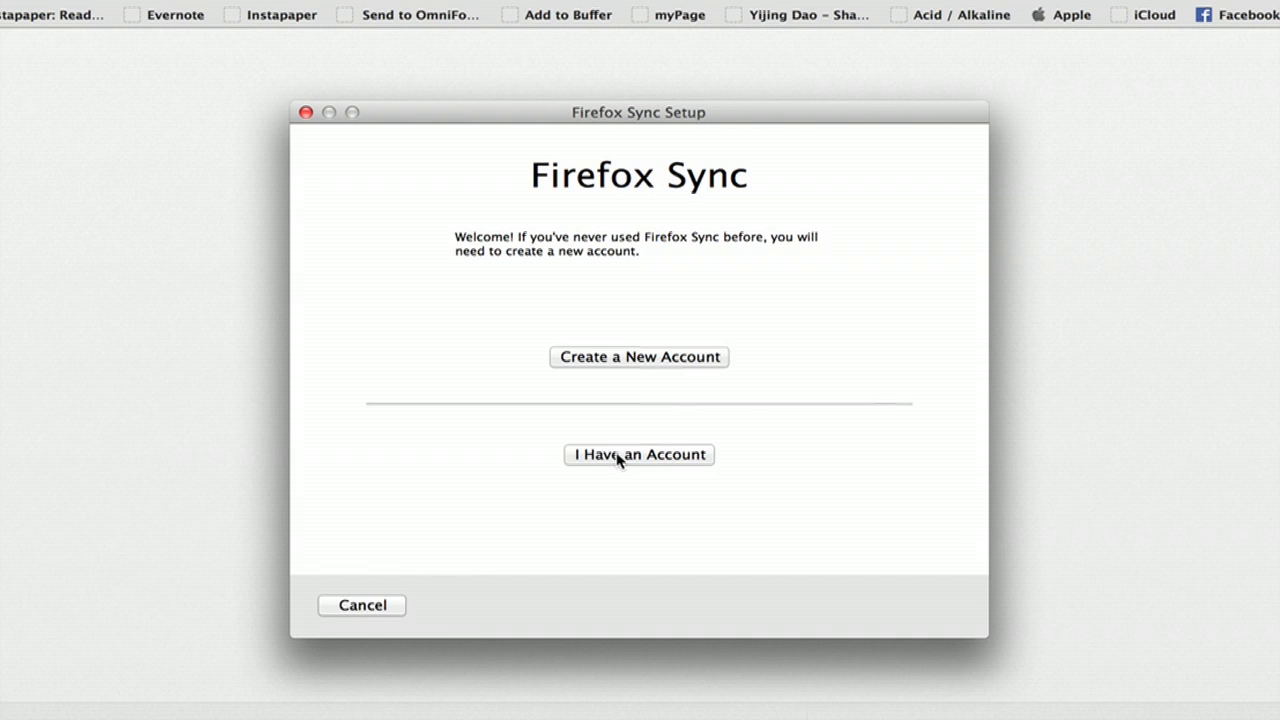
Step: Continue Sync setup as an existing account holder to reach device pairing
{"action": "left_click", "coordinate": [638, 454]}
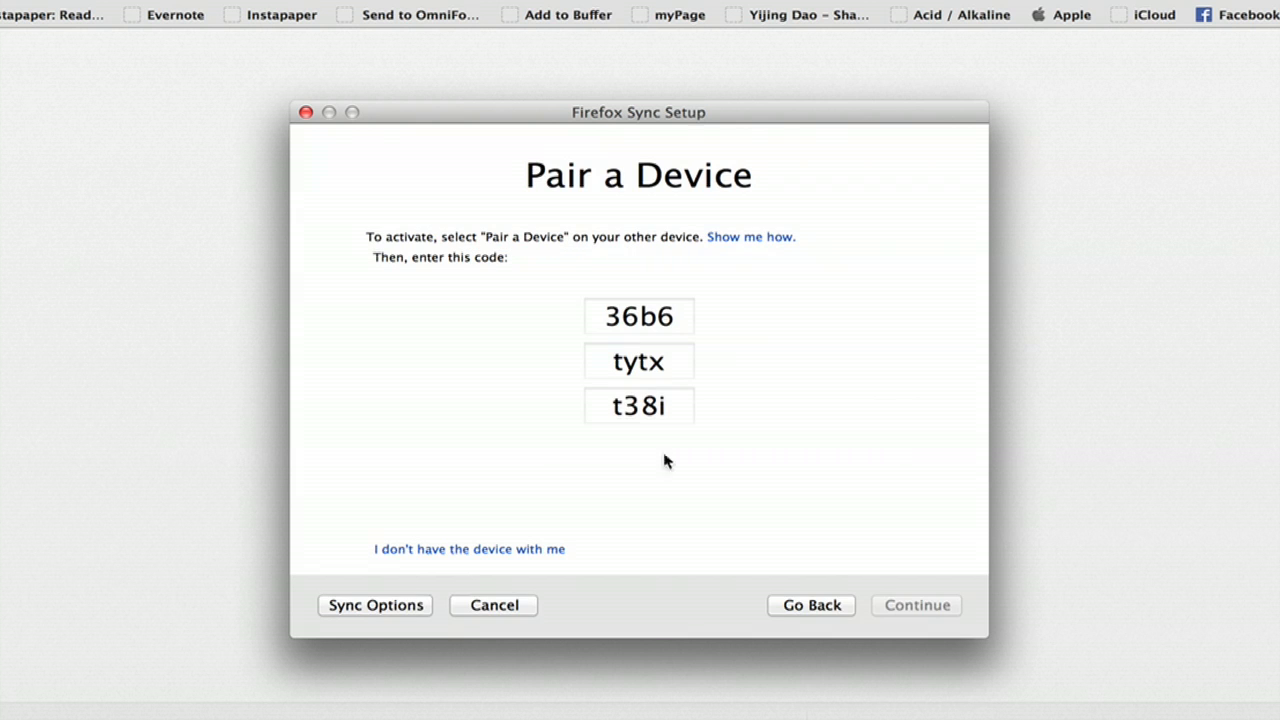
{"action": "mouse_move", "coordinate": [659, 150]}
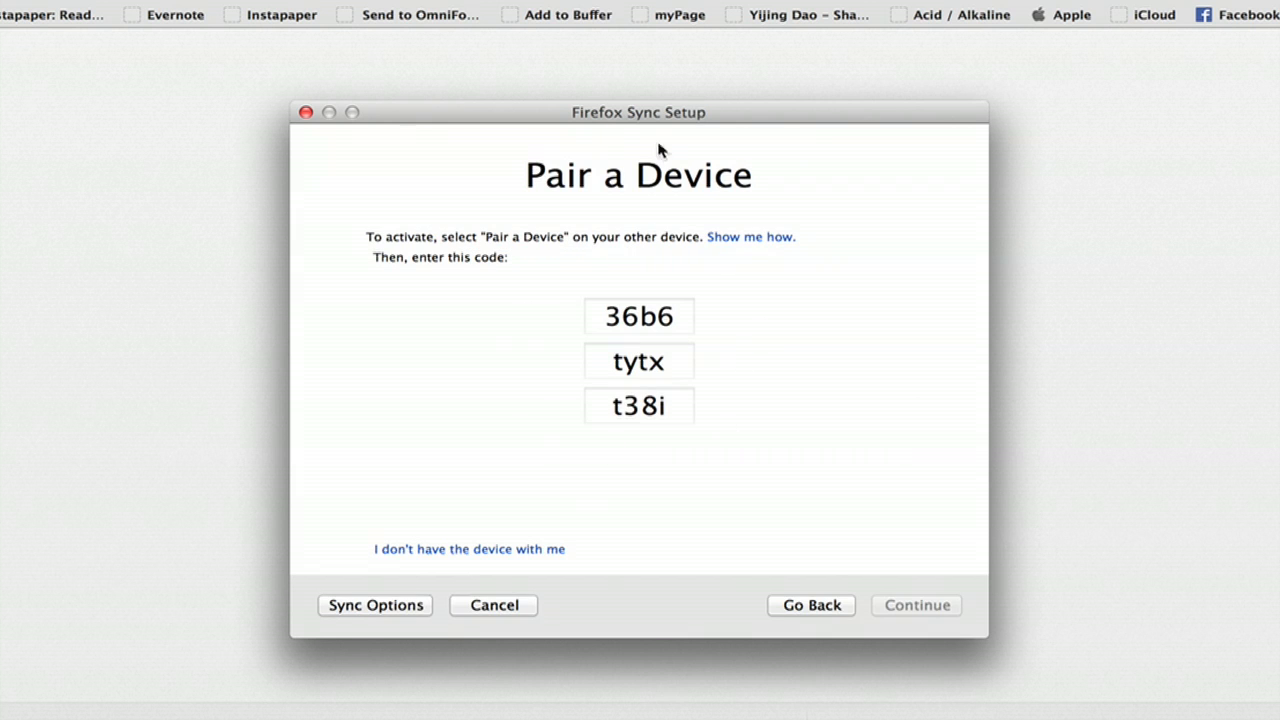
{"action": "mouse_move", "coordinate": [772, 363]}
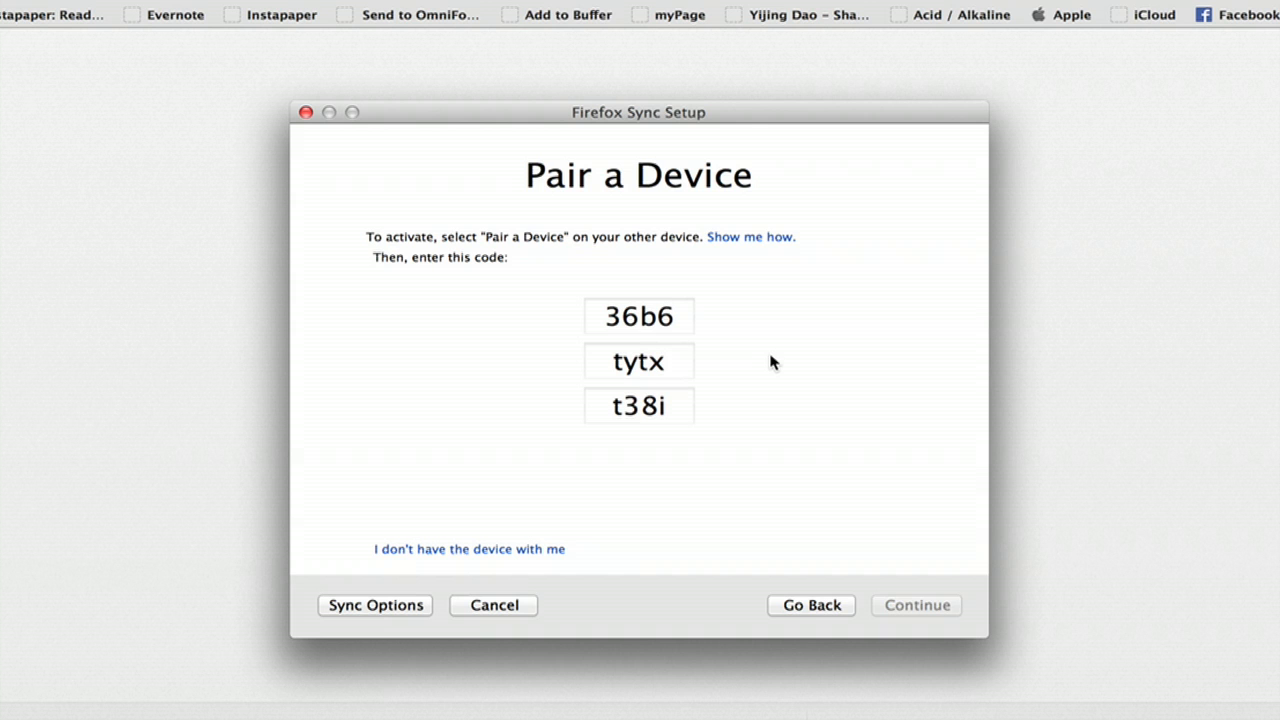
{"action": "mouse_move", "coordinate": [391, 570]}
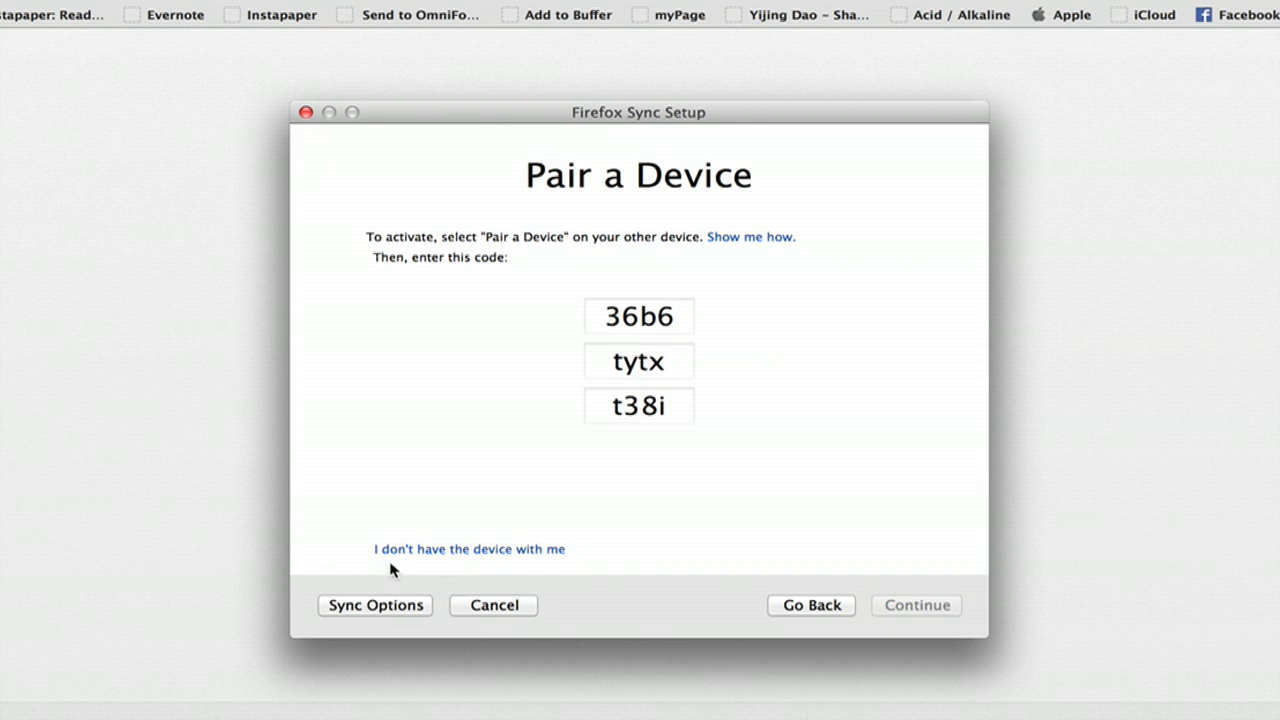
Step: Skip device pairing with the "I don't have the device with me" link
{"action": "left_click", "coordinate": [468, 549]}
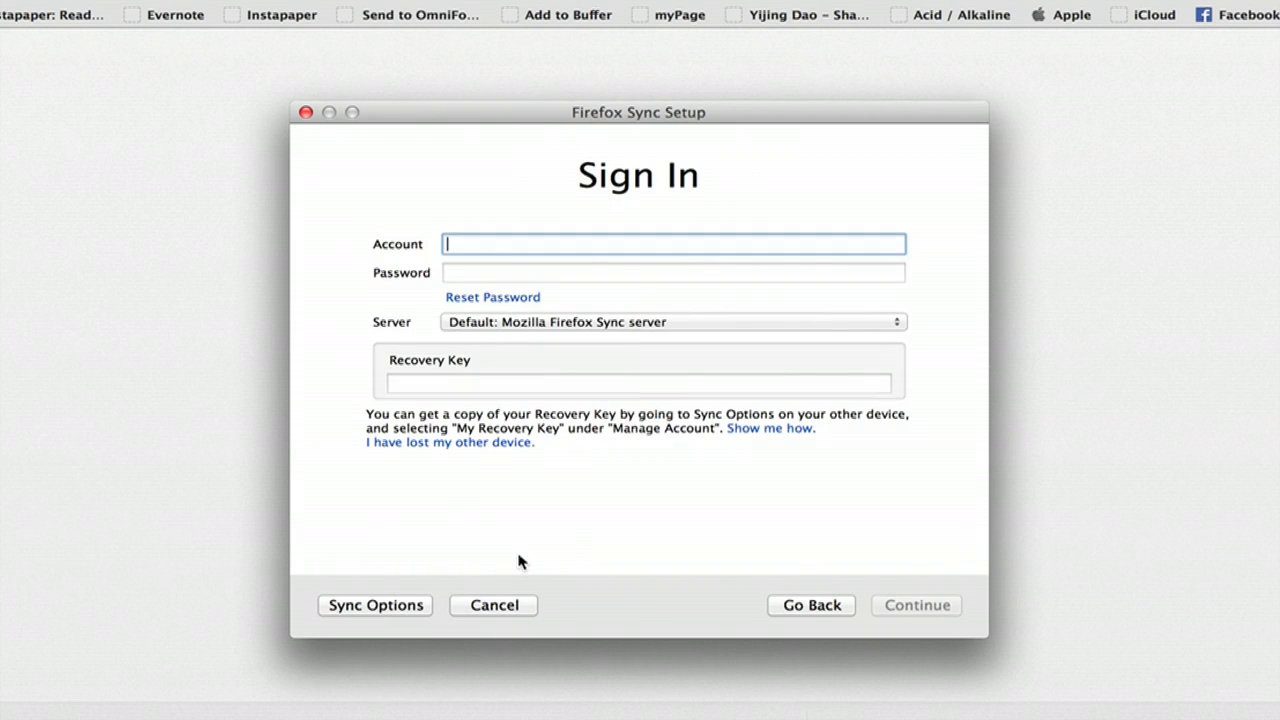
{"action": "mouse_move", "coordinate": [508, 423]}
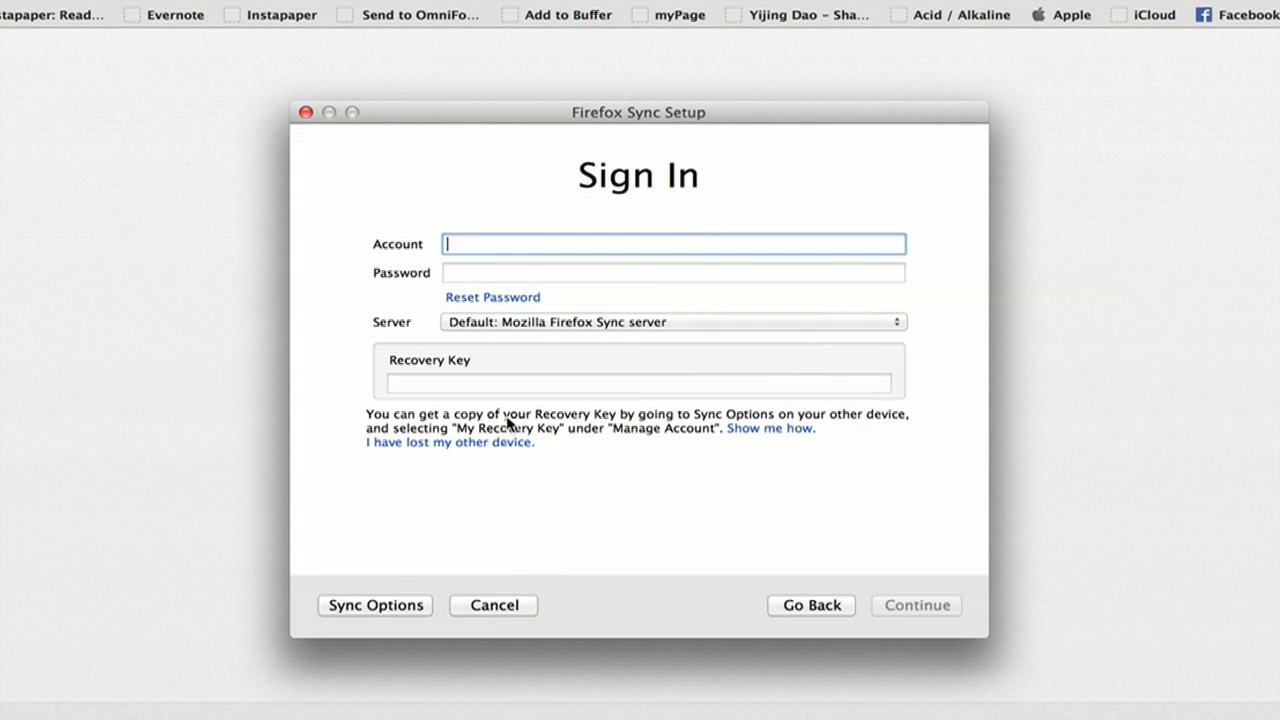
{"action": "mouse_move", "coordinate": [1010, 521]}
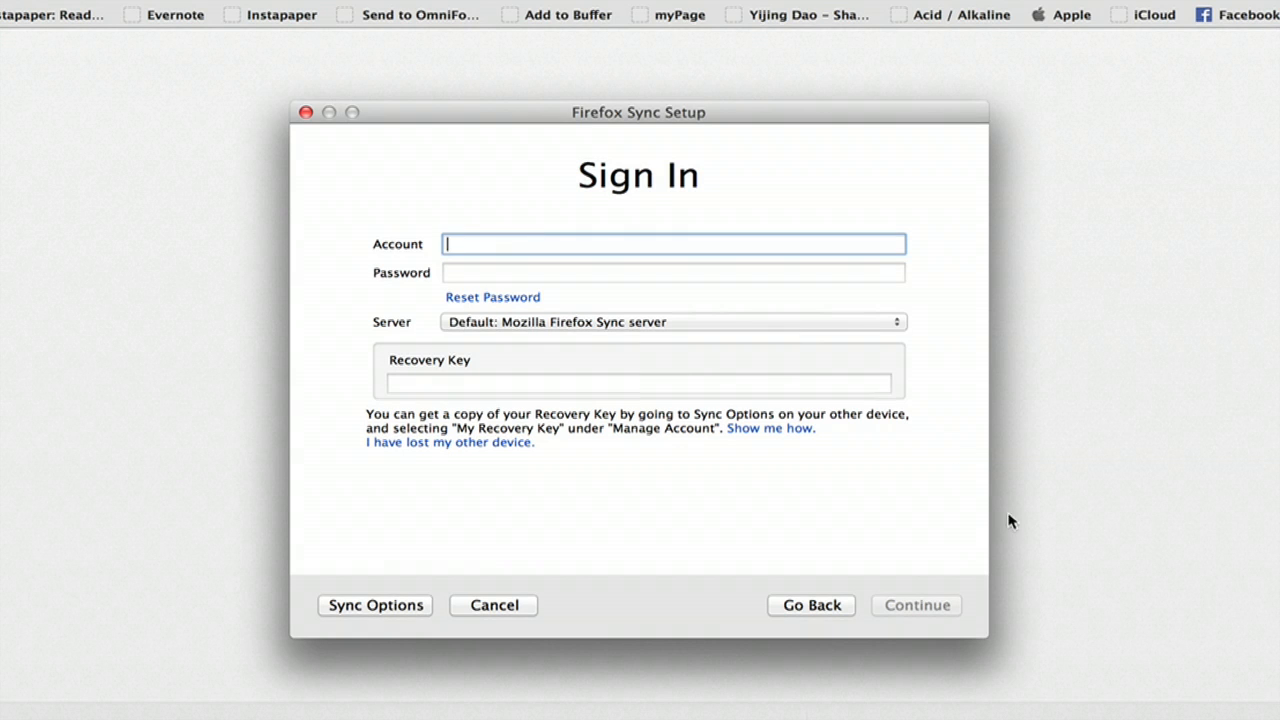